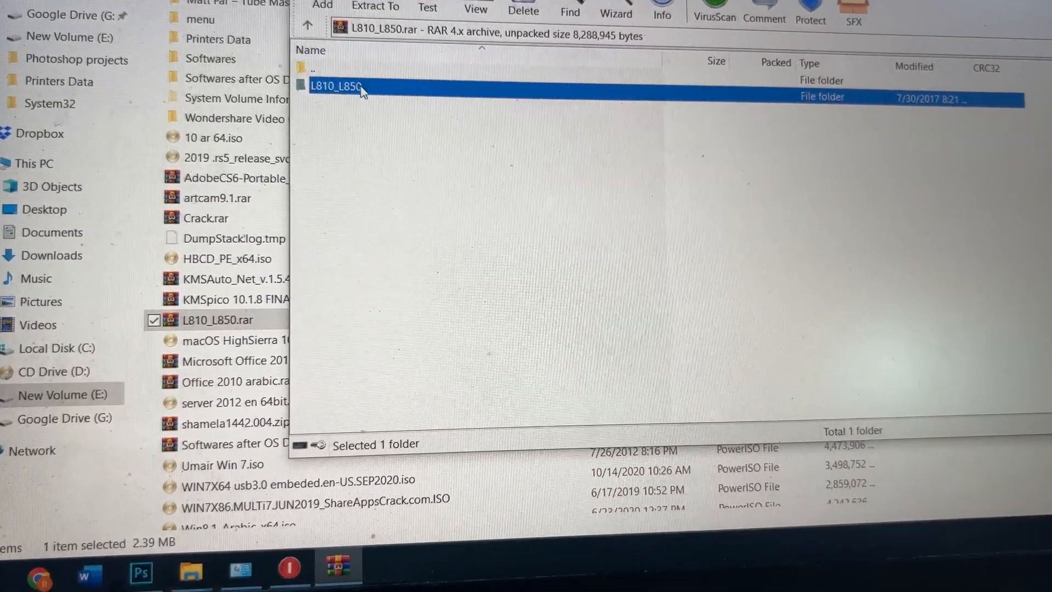
- Open the L810_L850 folder in the WinRAR archive and run AdjProg.exe
{"action": "double_click", "coordinate": [344, 85]}
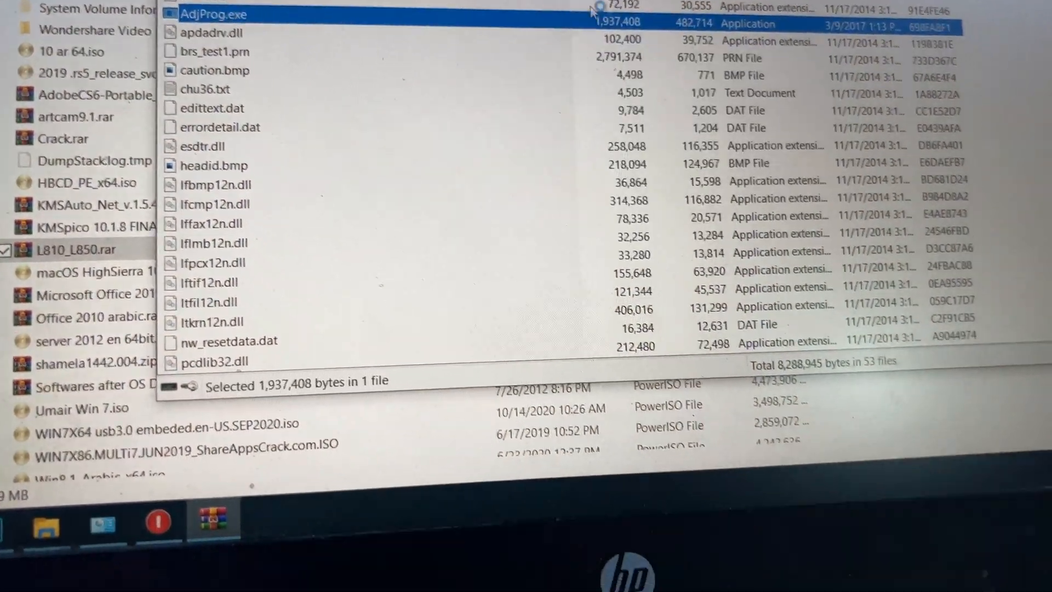
{"action": "double_click", "coordinate": [215, 14]}
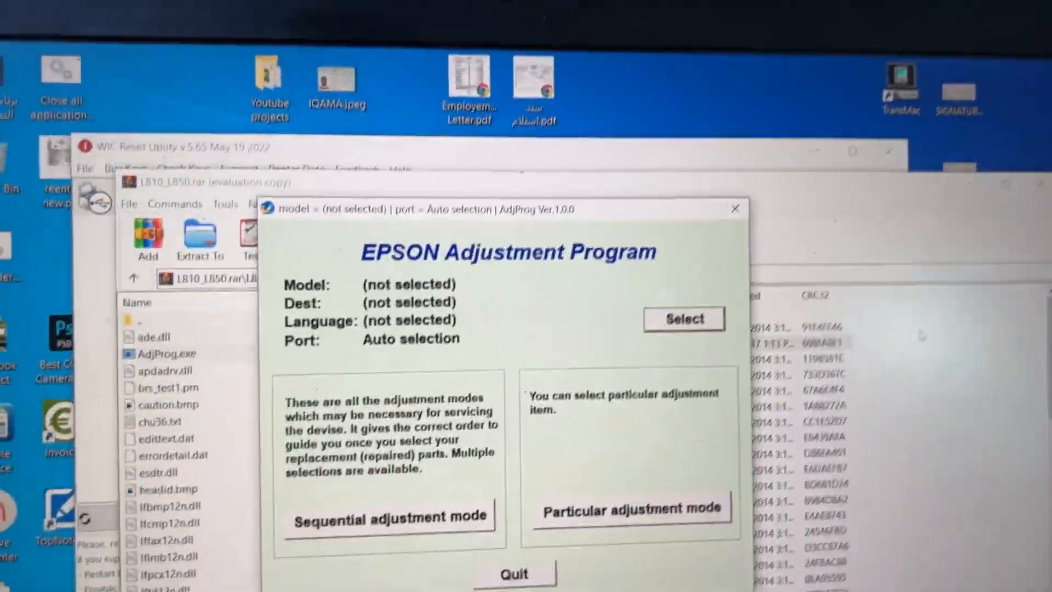
- Select printer model L810 with destination EURO and confirm
{"action": "left_click", "coordinate": [684, 317]}
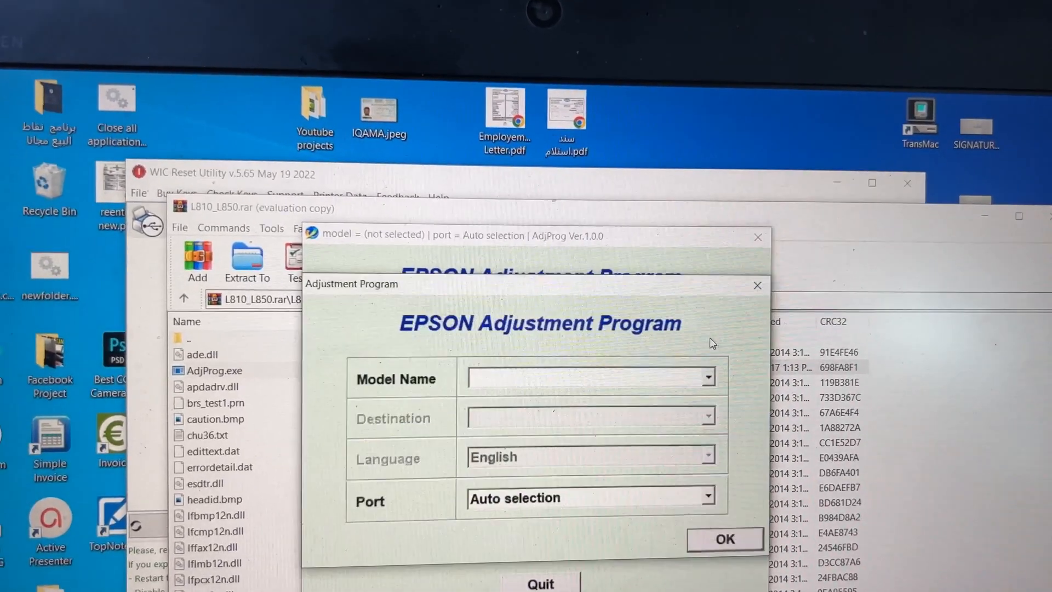
{"action": "left_click", "coordinate": [706, 377]}
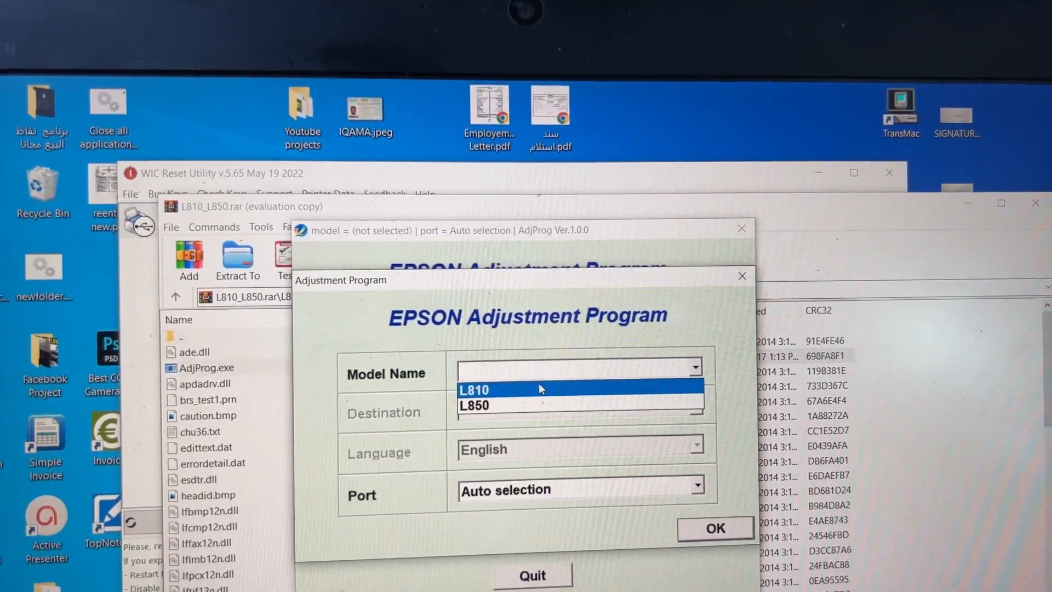
{"action": "left_click", "coordinate": [475, 390]}
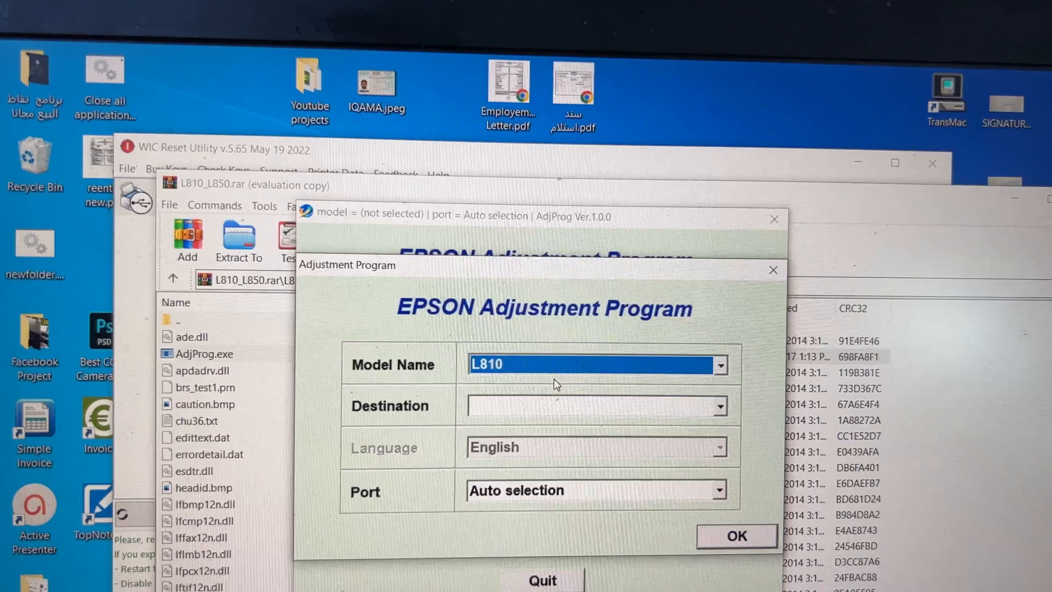
{"action": "left_click", "coordinate": [597, 406]}
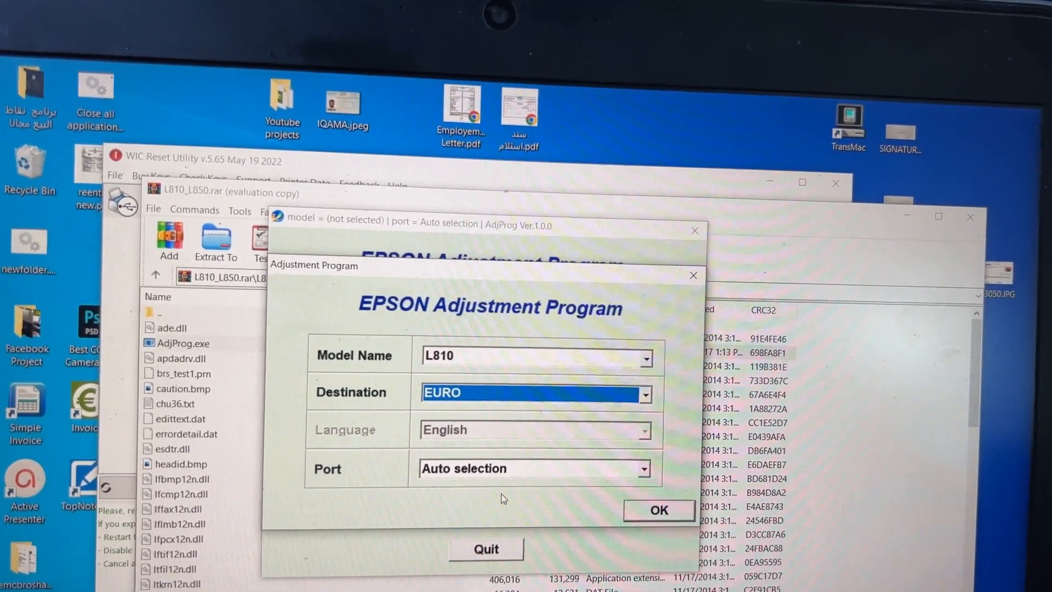
{"action": "left_click", "coordinate": [659, 510]}
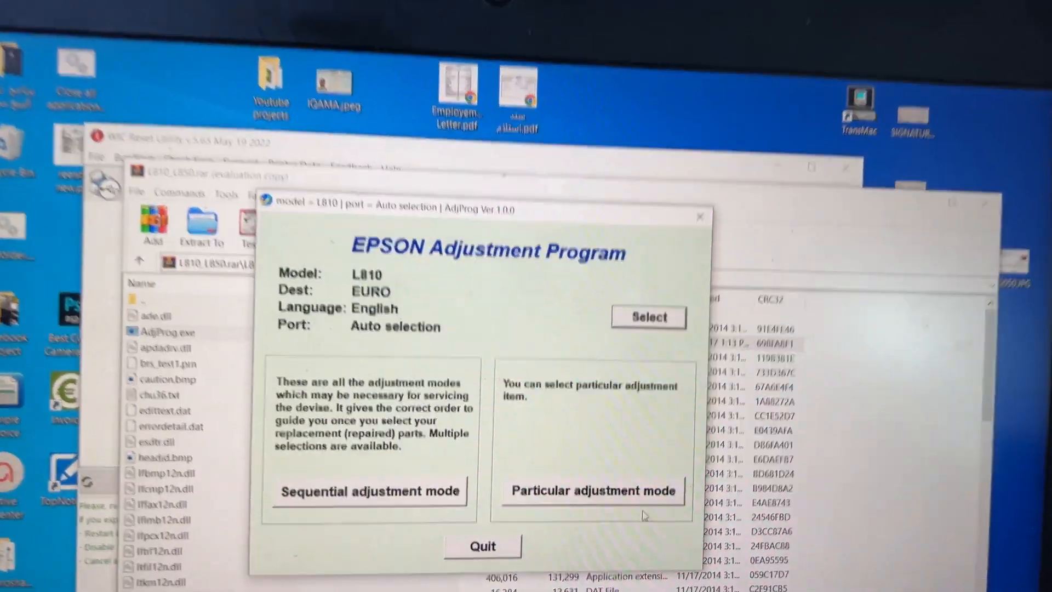
- Open the Waste ink pad counter item in Particular adjustment mode
{"action": "left_click", "coordinate": [592, 491]}
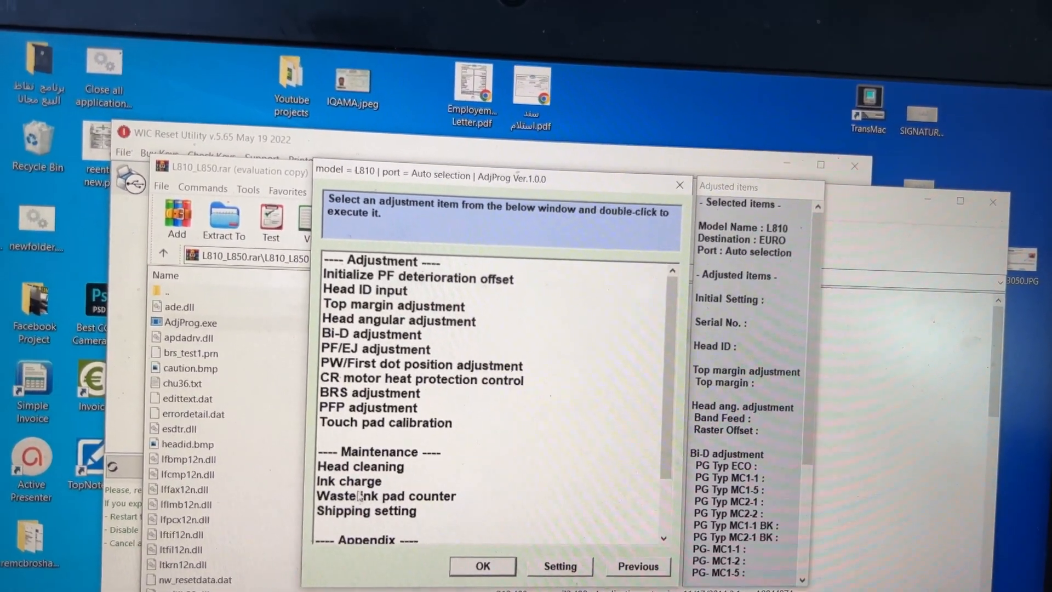
{"action": "left_click", "coordinate": [386, 517]}
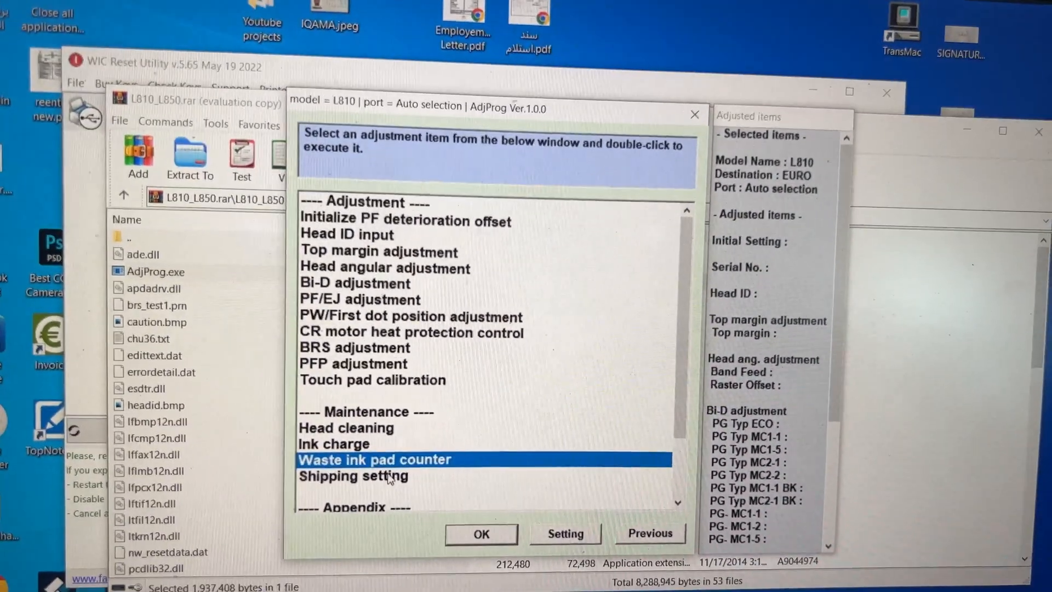
{"action": "double_click", "coordinate": [374, 459]}
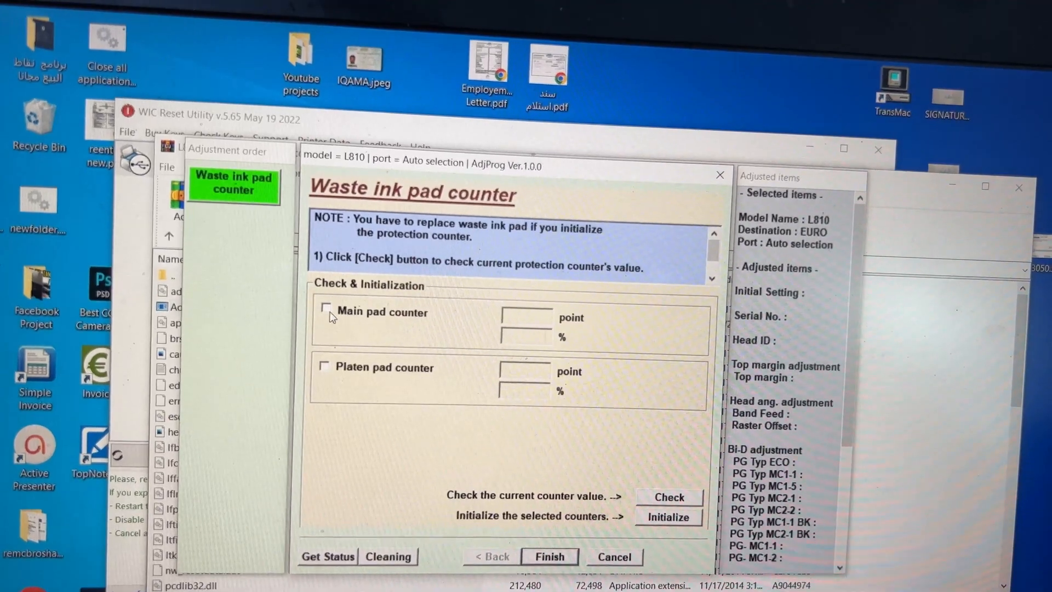
- Check counters (main 16350 points, 100%; platen 422, 1%) and tick Main pad counter
{"action": "left_click", "coordinate": [327, 312]}
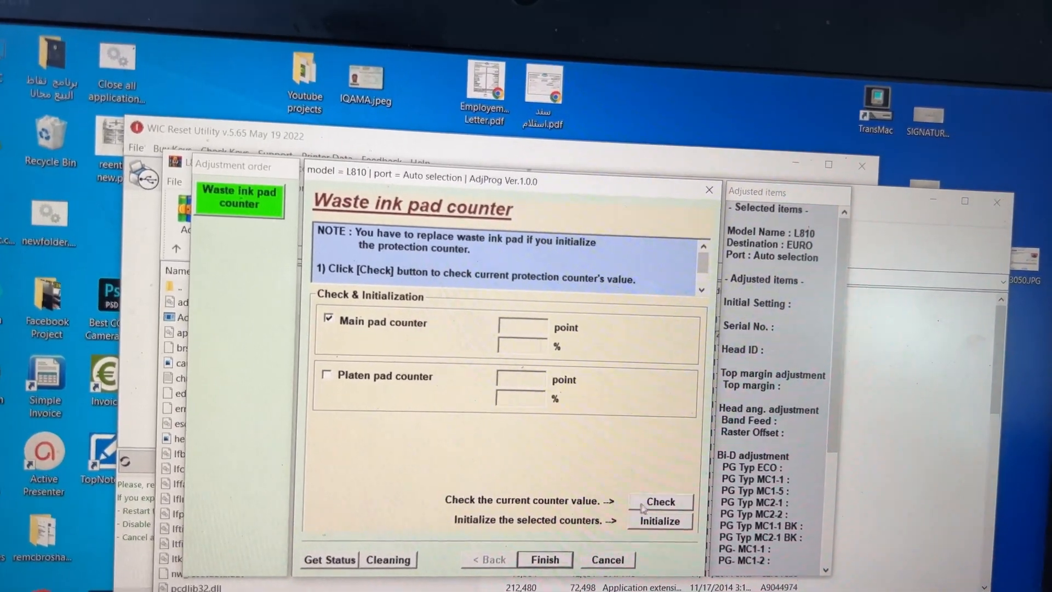
{"action": "left_click", "coordinate": [660, 502]}
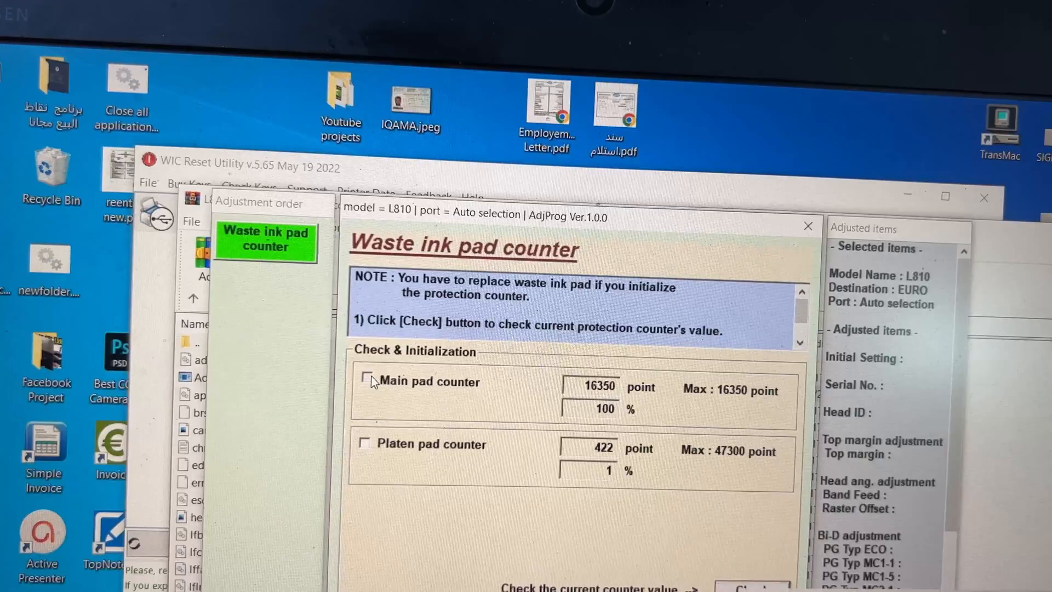
{"action": "left_click", "coordinate": [365, 382]}
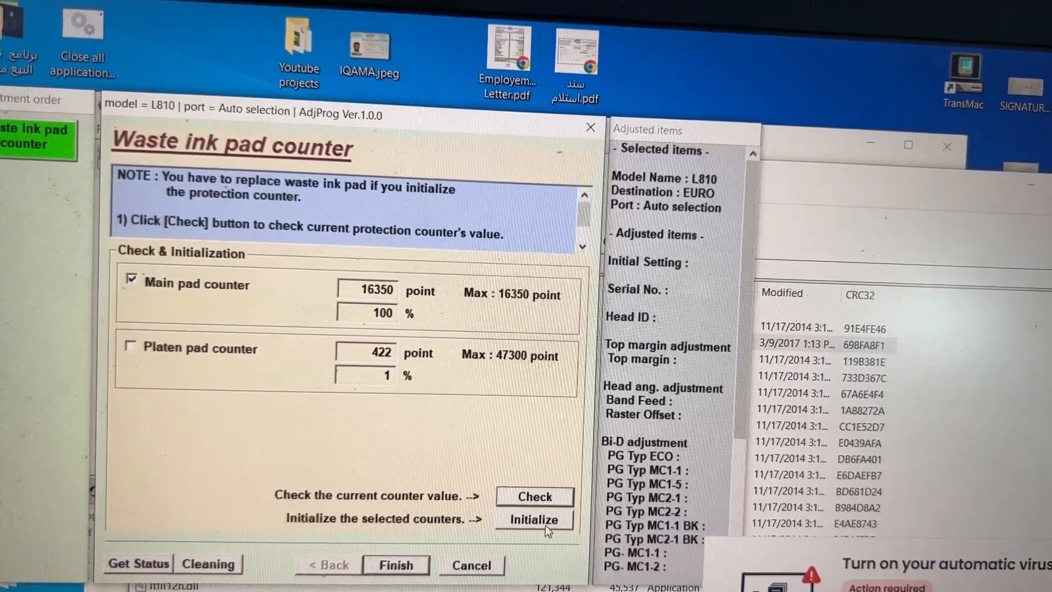
- Initialize the main pad counter to 0 points and acknowledge the reboot message
{"action": "left_click", "coordinate": [534, 519]}
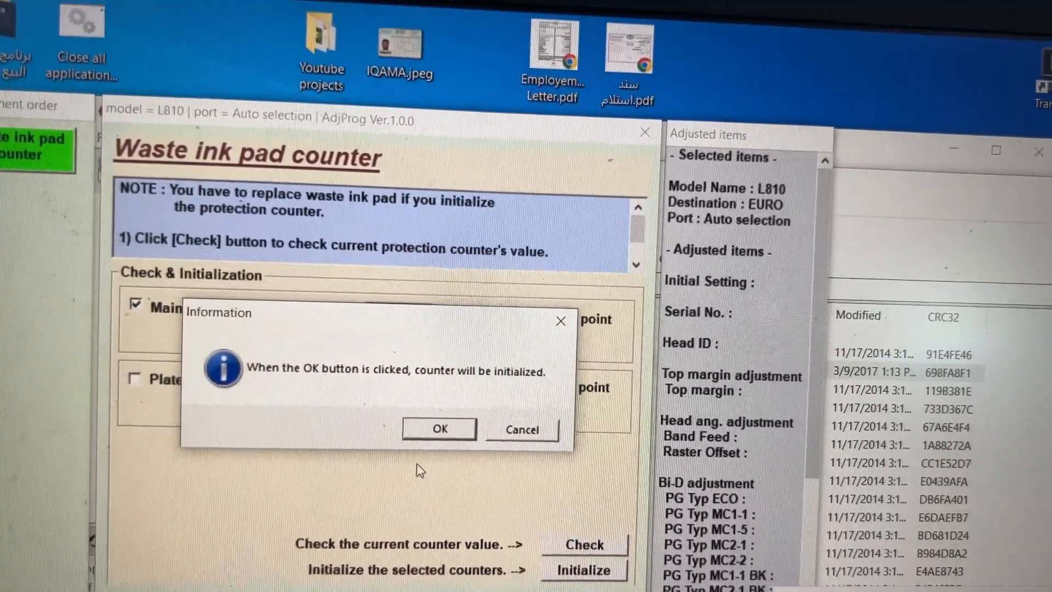
{"action": "left_click", "coordinate": [439, 428]}
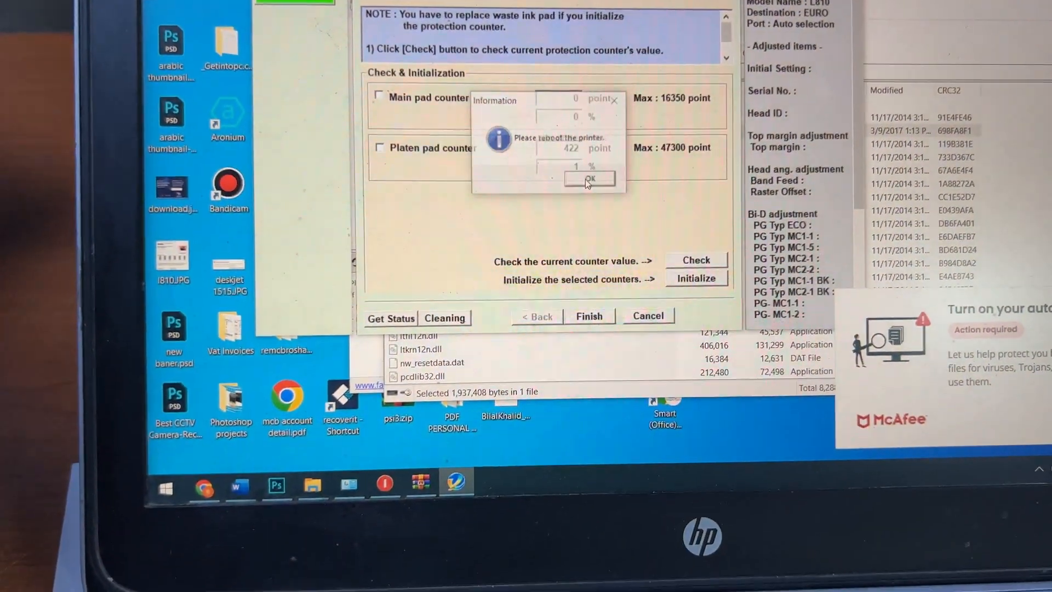
{"action": "left_click", "coordinate": [588, 178]}
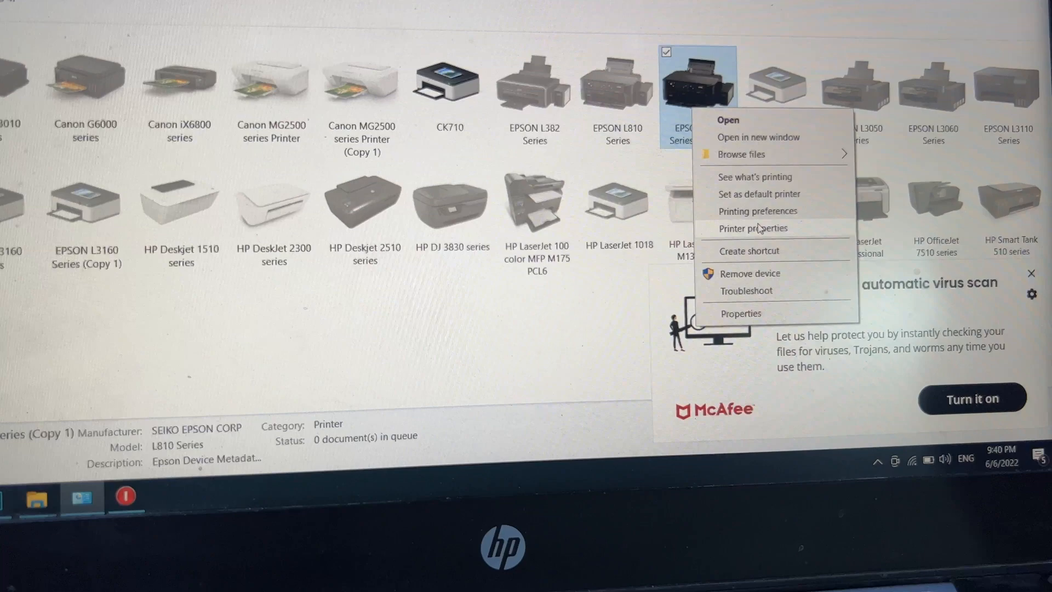
- Open Printer properties for EPSON L810 Series (Copy 1)
{"action": "left_click", "coordinate": [741, 314]}
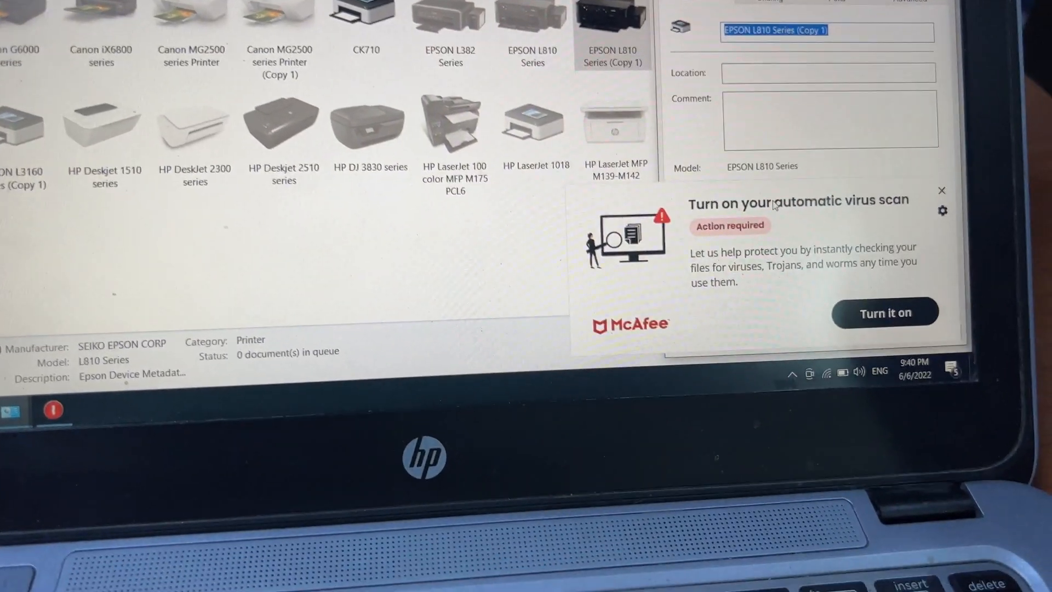